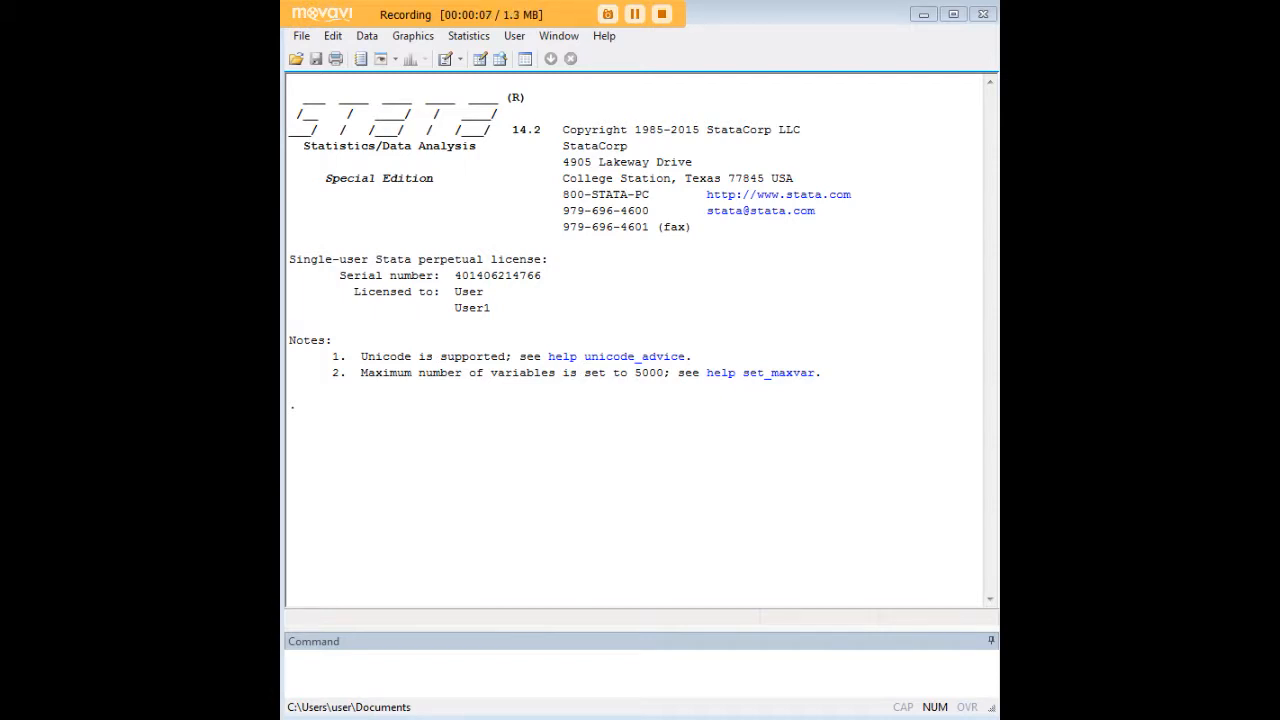
Run gen var1 = 0 to create var1 in the empty dataset.
type("gen var1 = 0")
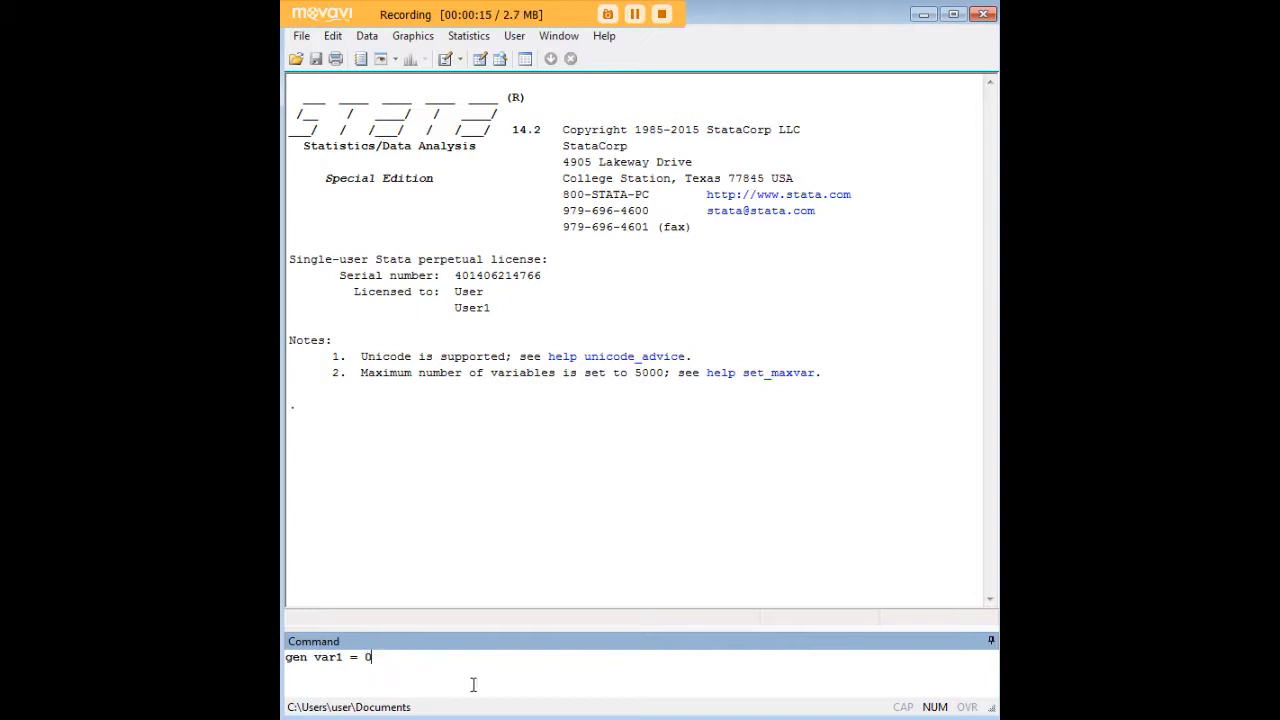
key("Return")
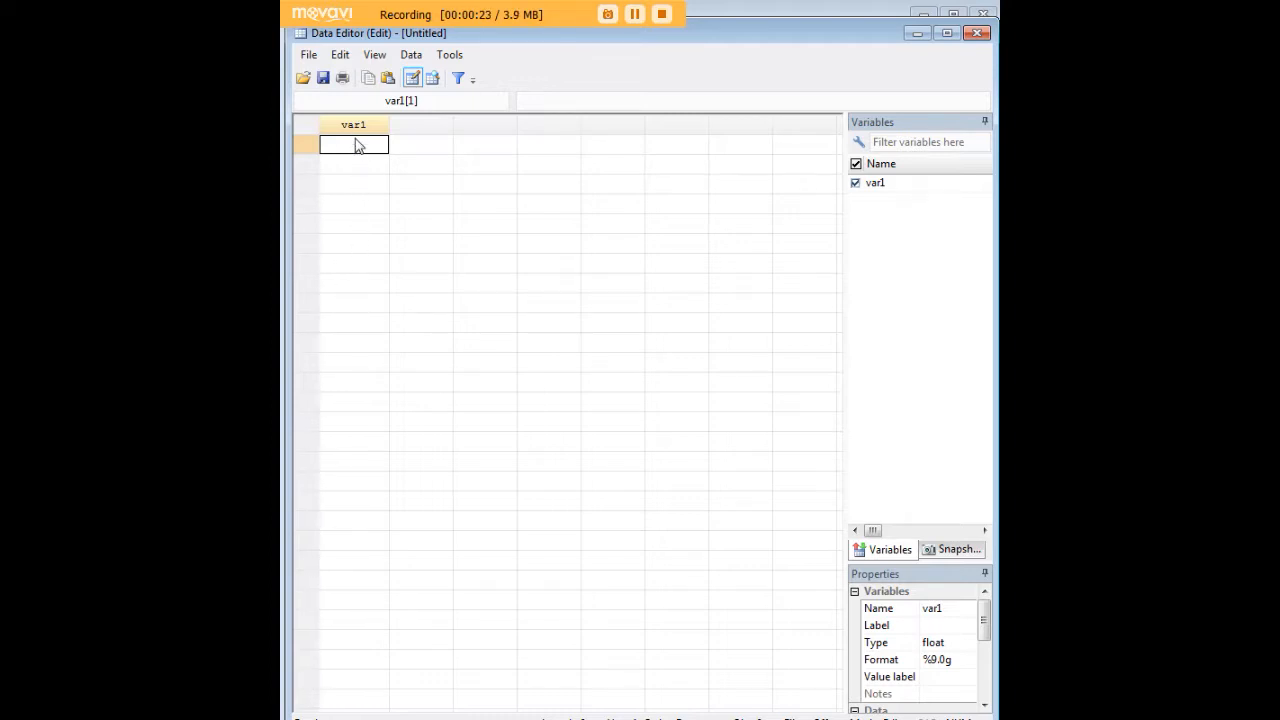
Enter the value 4 for var1 in the first observation of the Data Editor.
type("4")
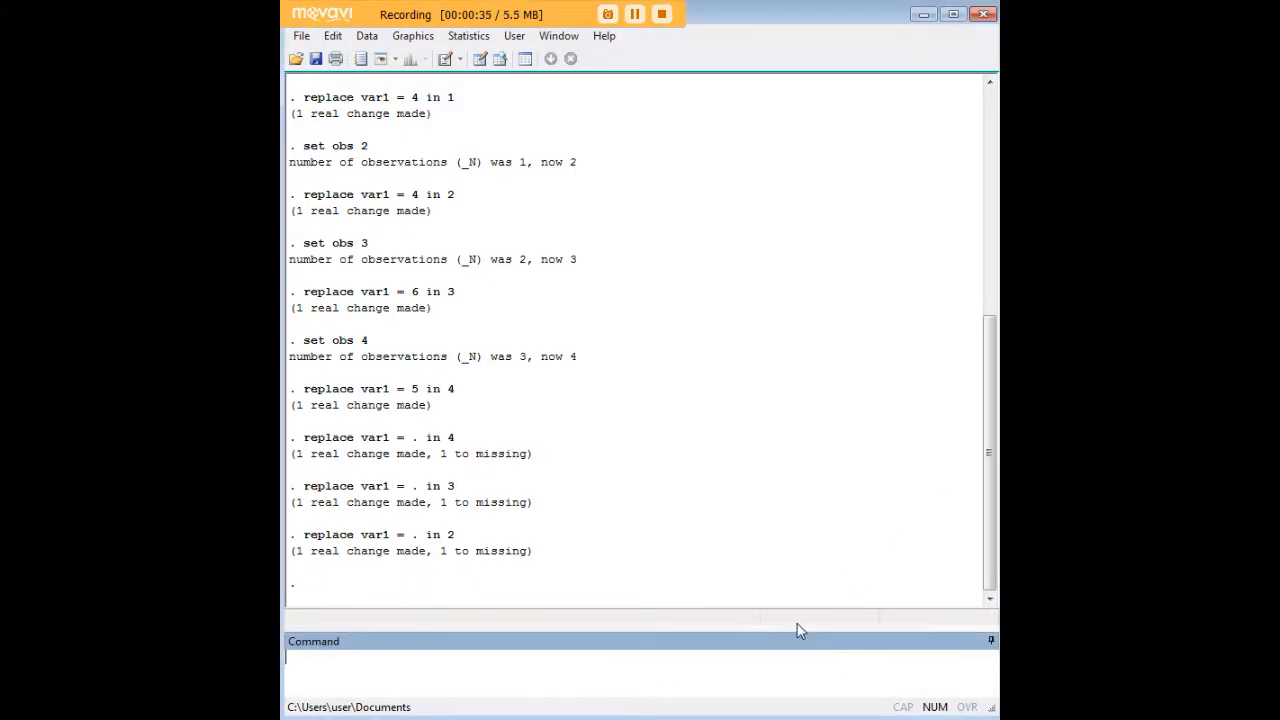
Run clear to drop var1 and empty the dataset.
type("clear")
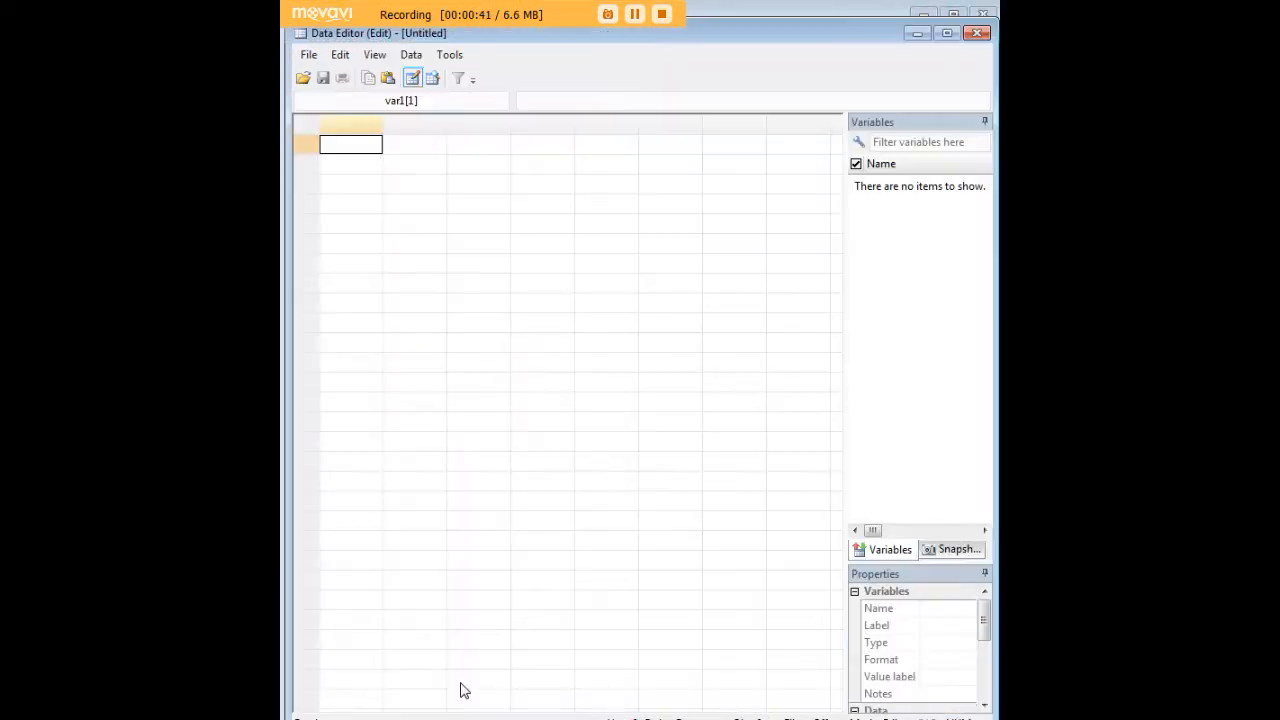
mouse_move(480, 138)
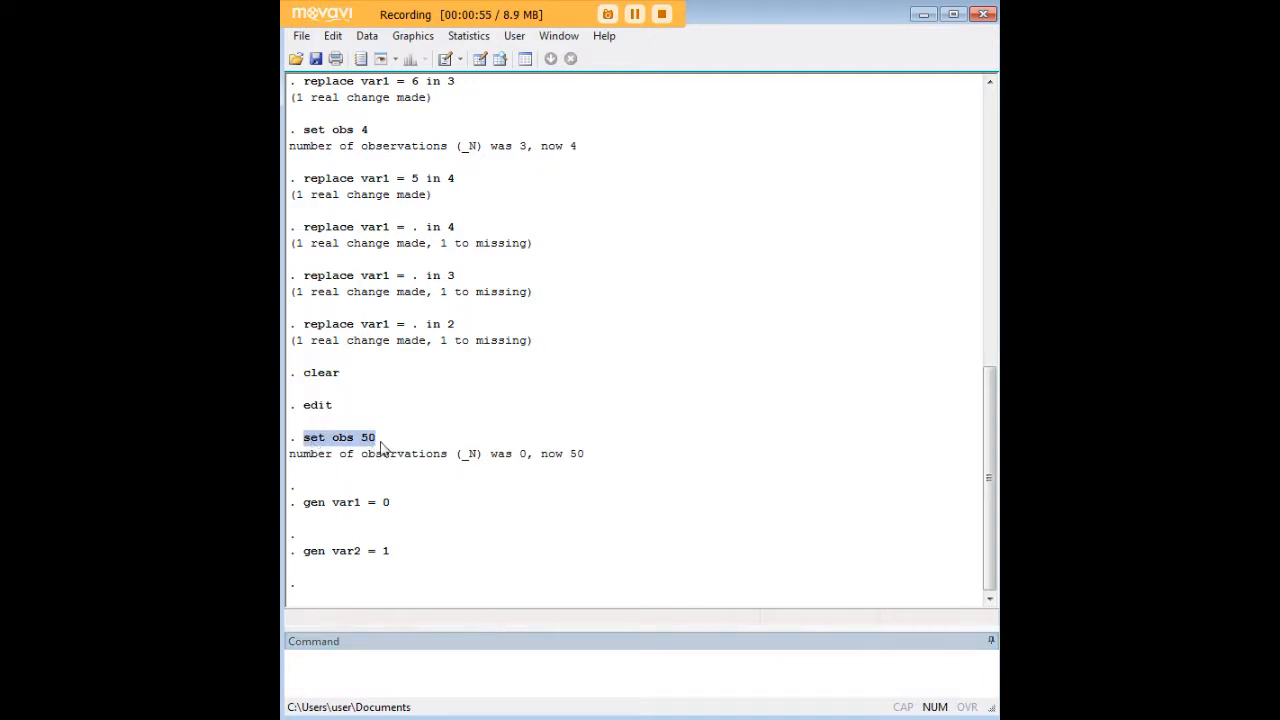
mouse_move(392, 488)
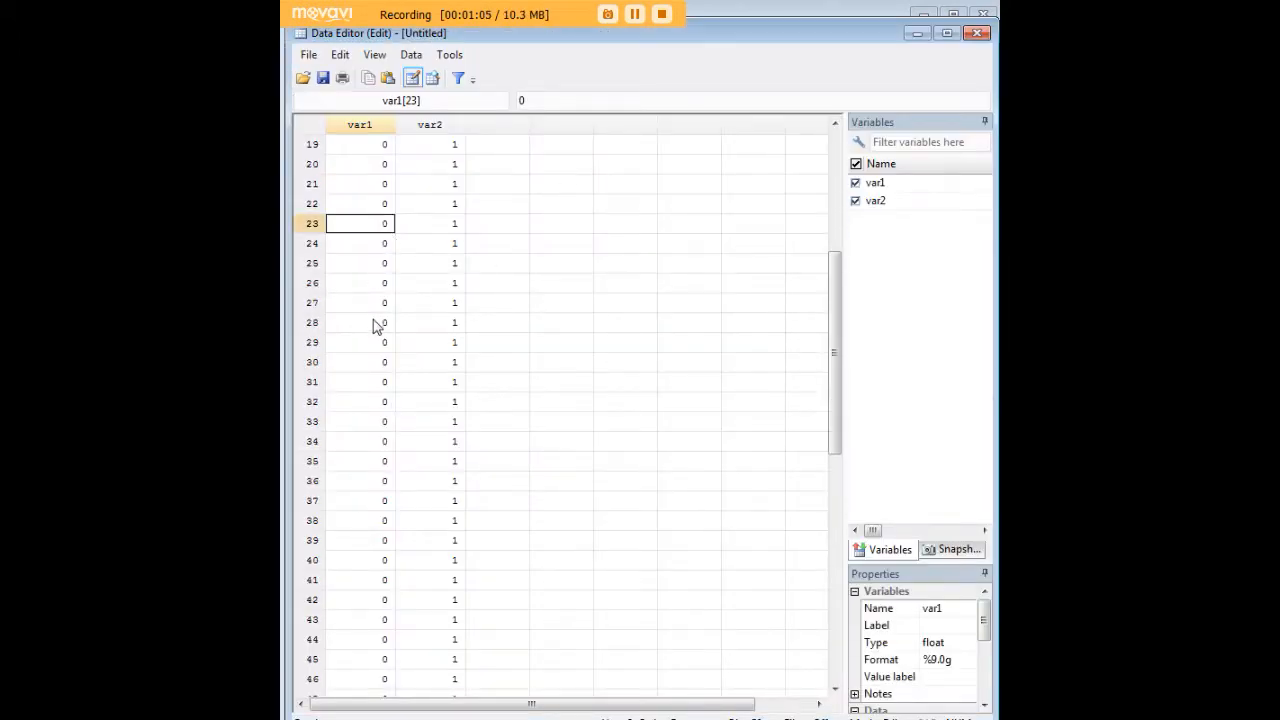
scroll("down", 3)
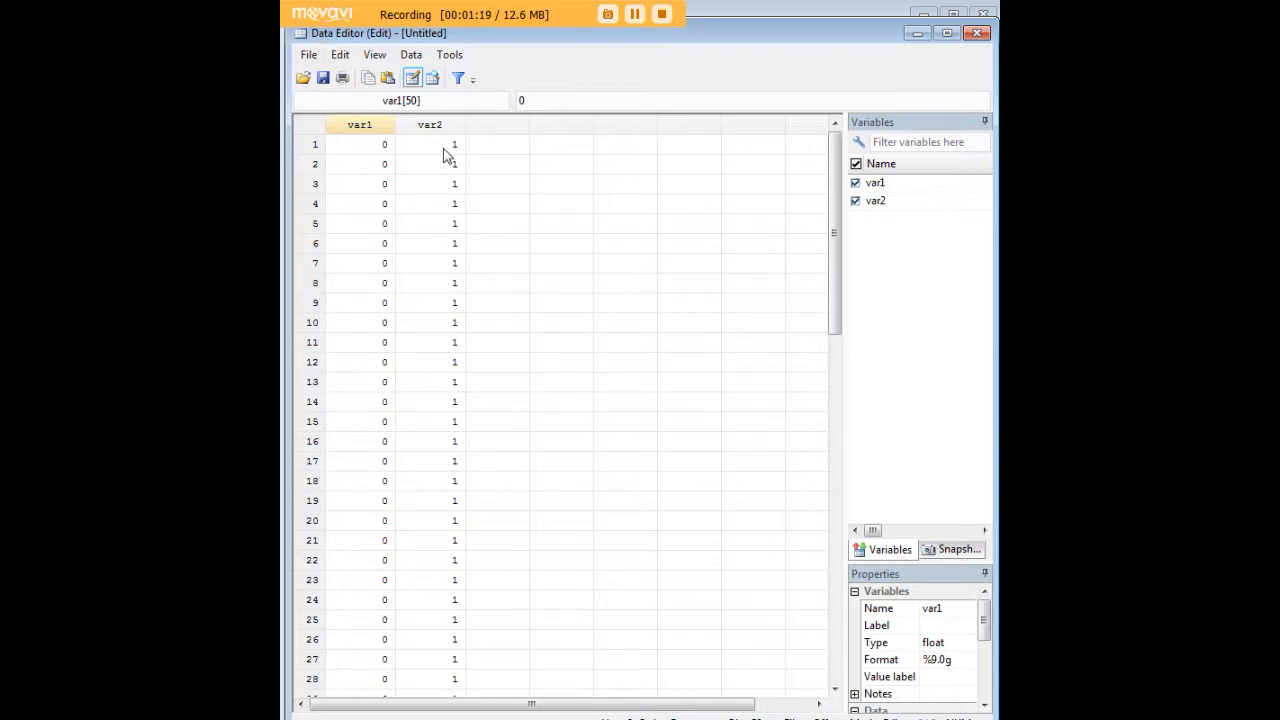
mouse_move(440, 204)
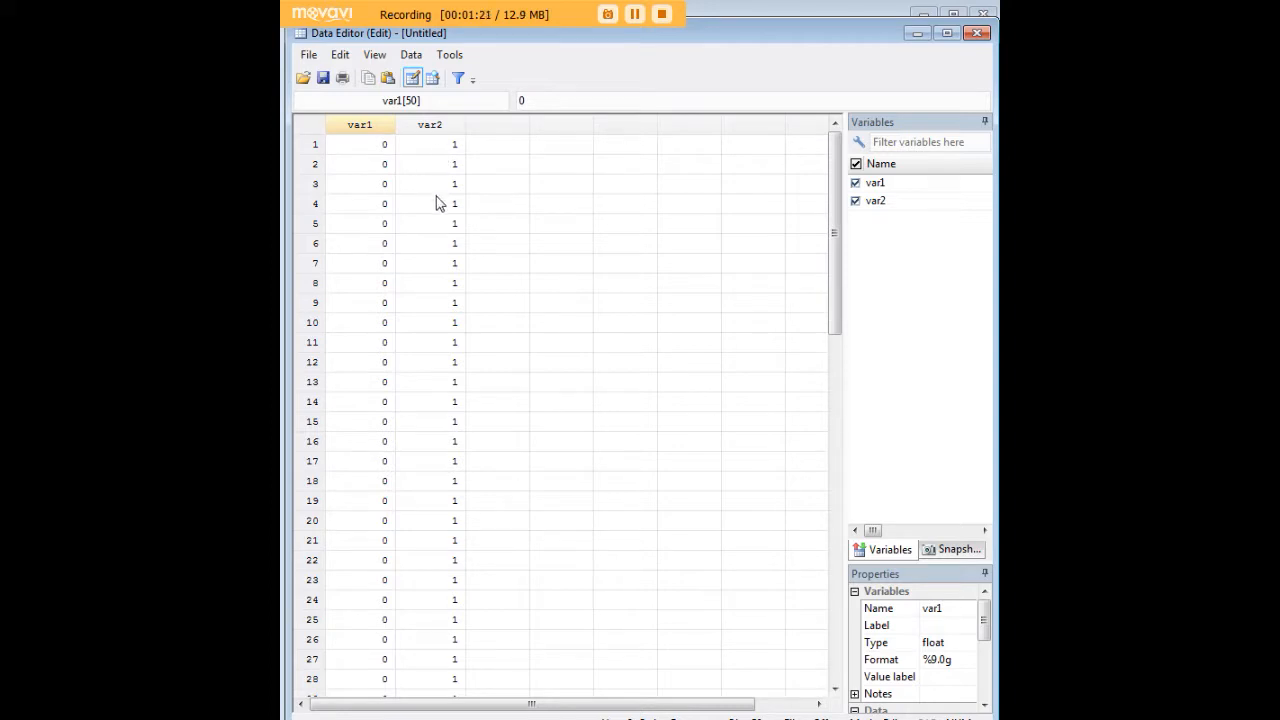
mouse_move(438, 184)
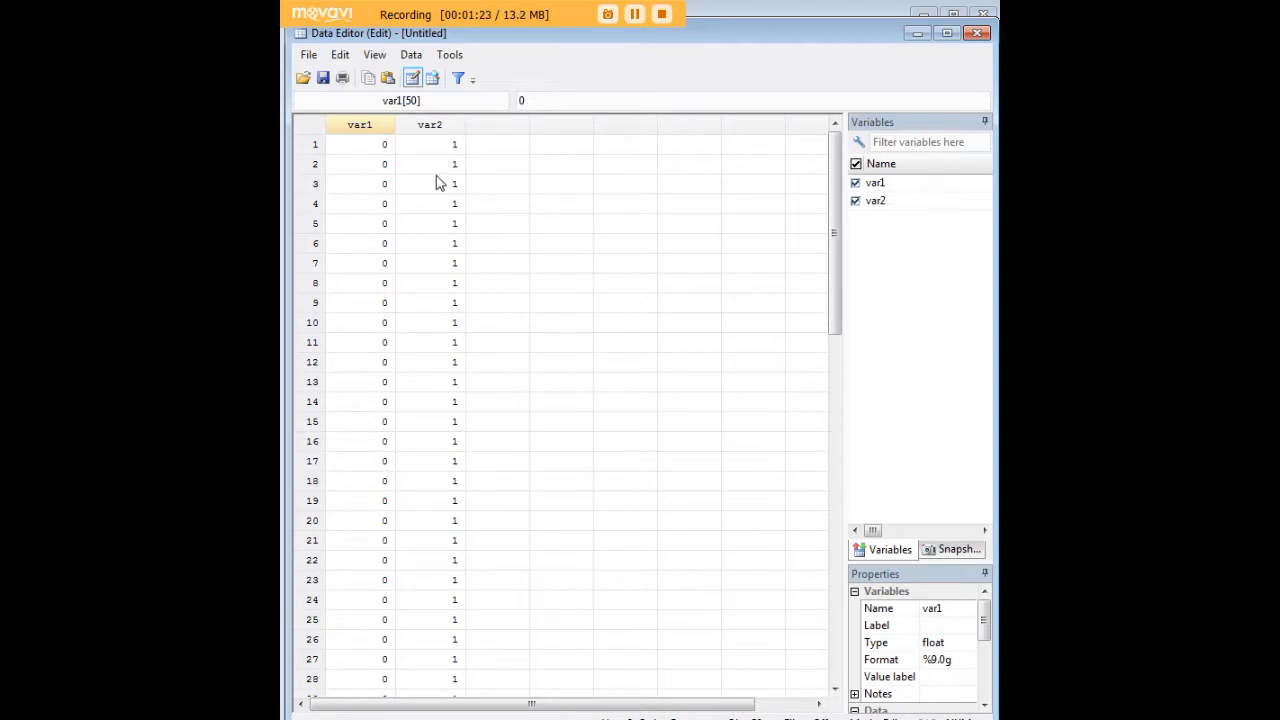
left_click(428, 144)
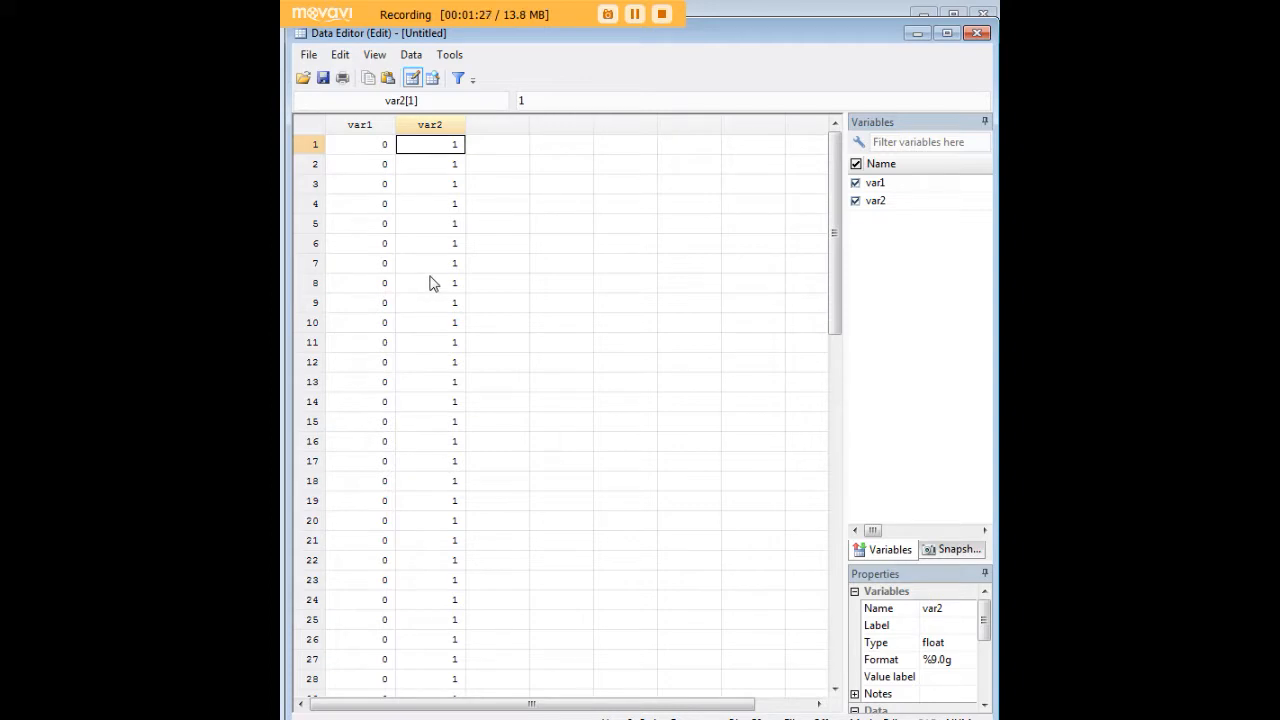
mouse_move(436, 280)
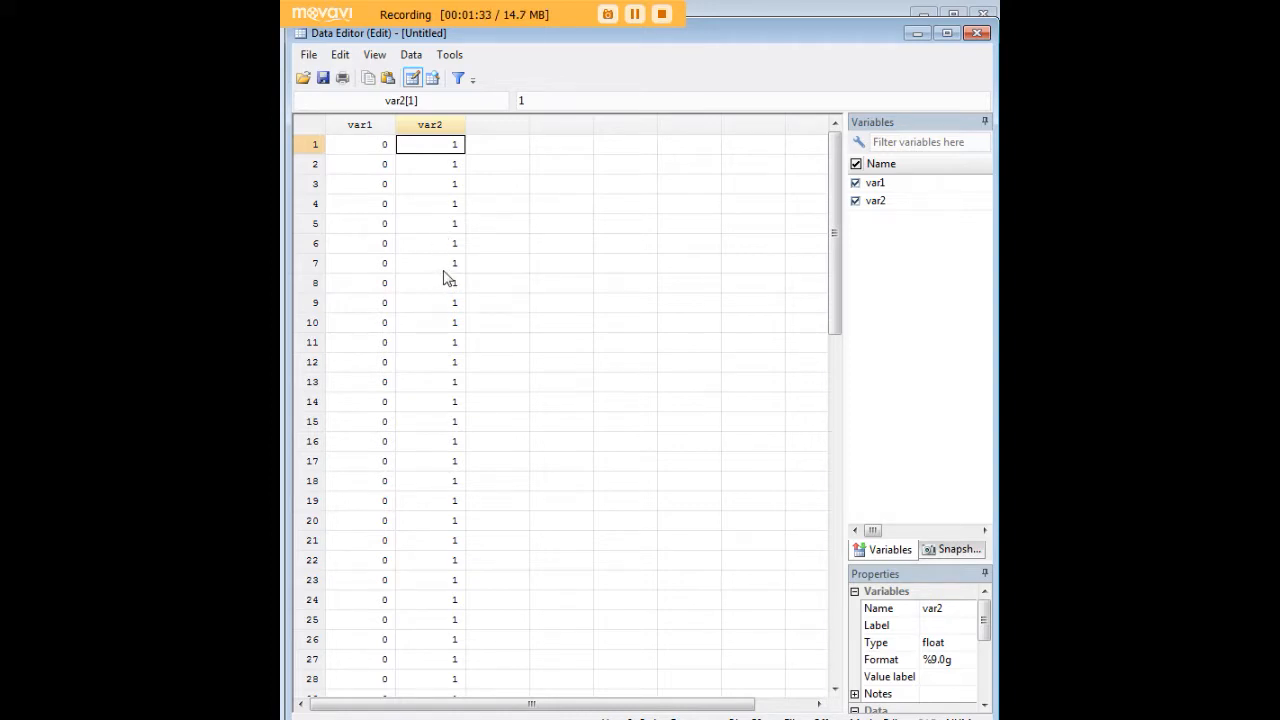
mouse_move(448, 272)
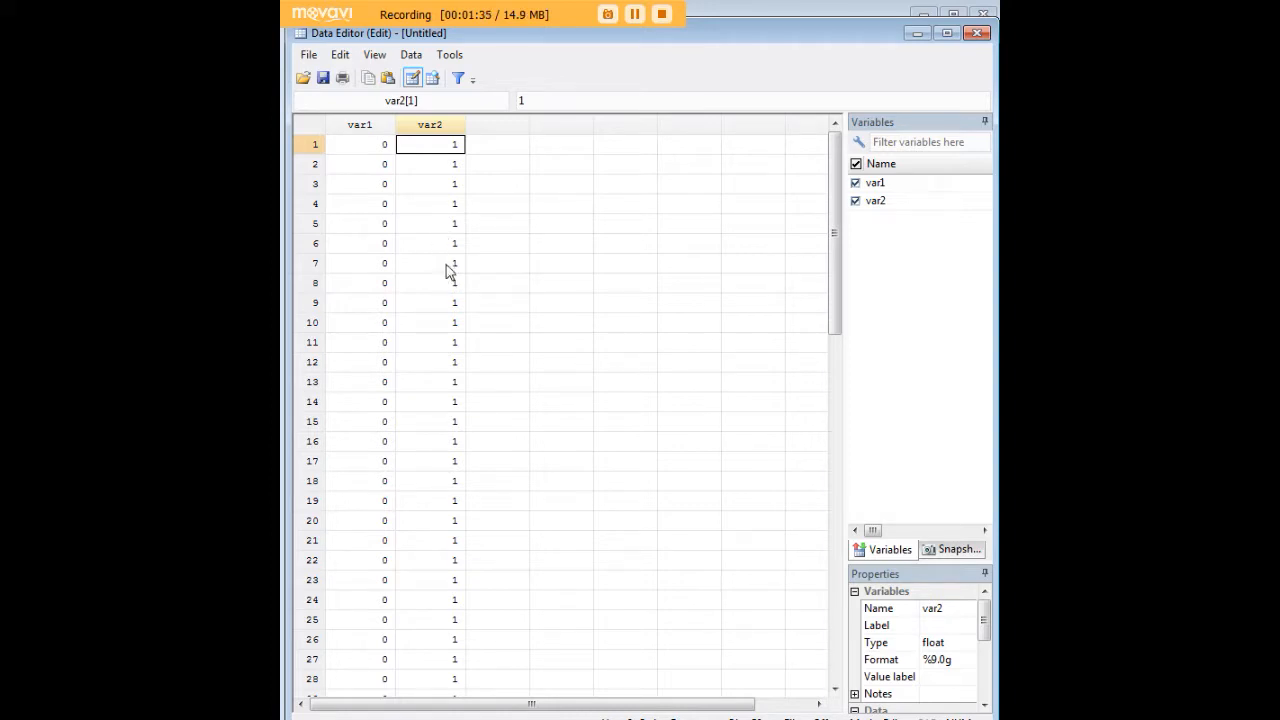
scroll("down", 3)
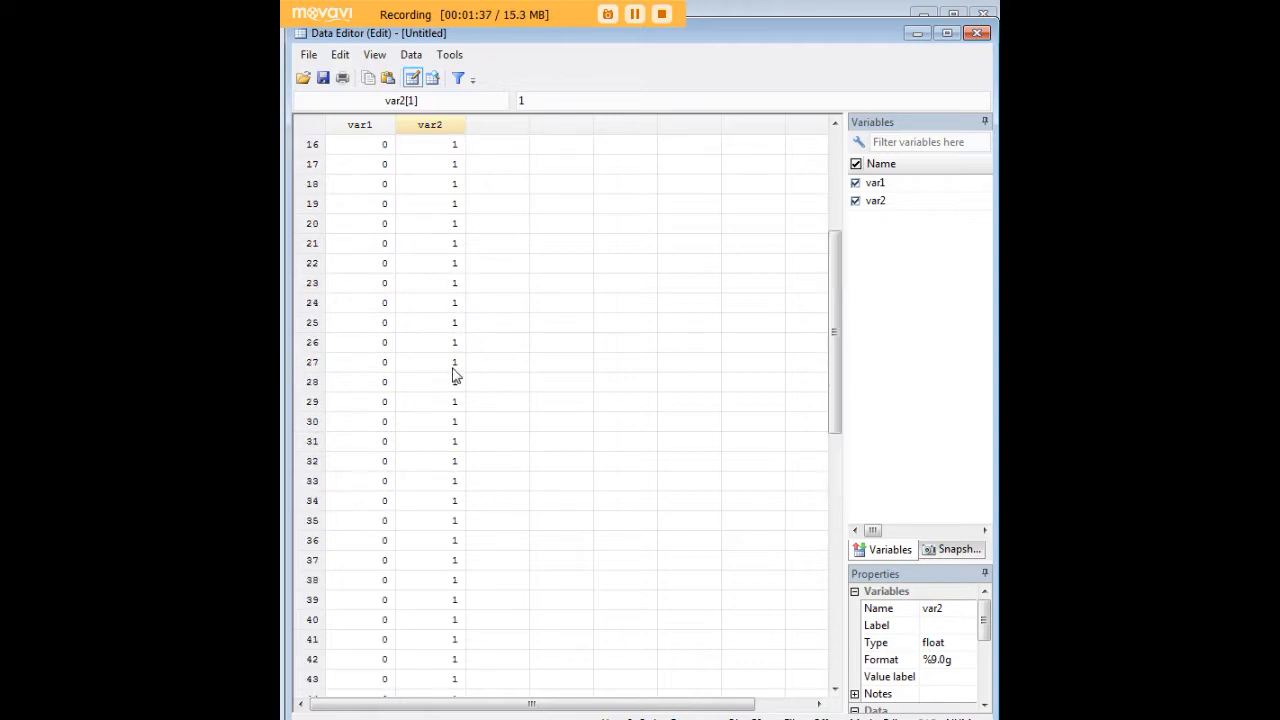
scroll("down", 3)
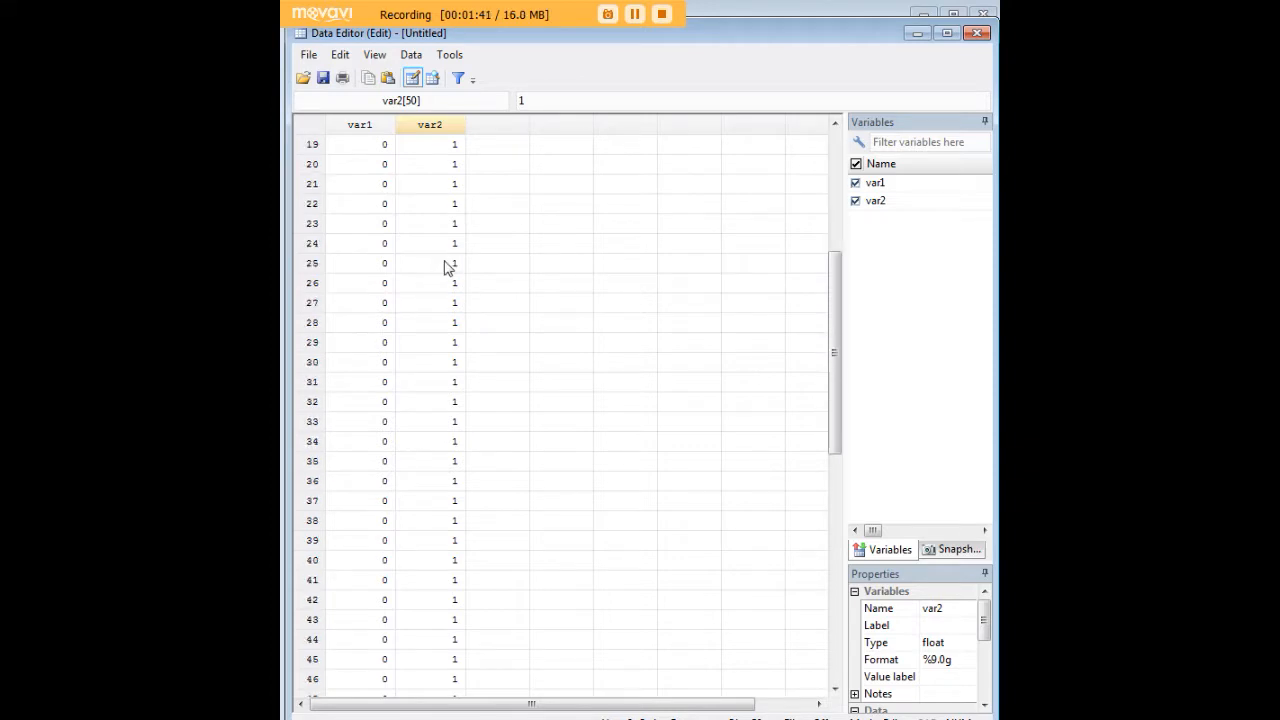
scroll("up", 3)
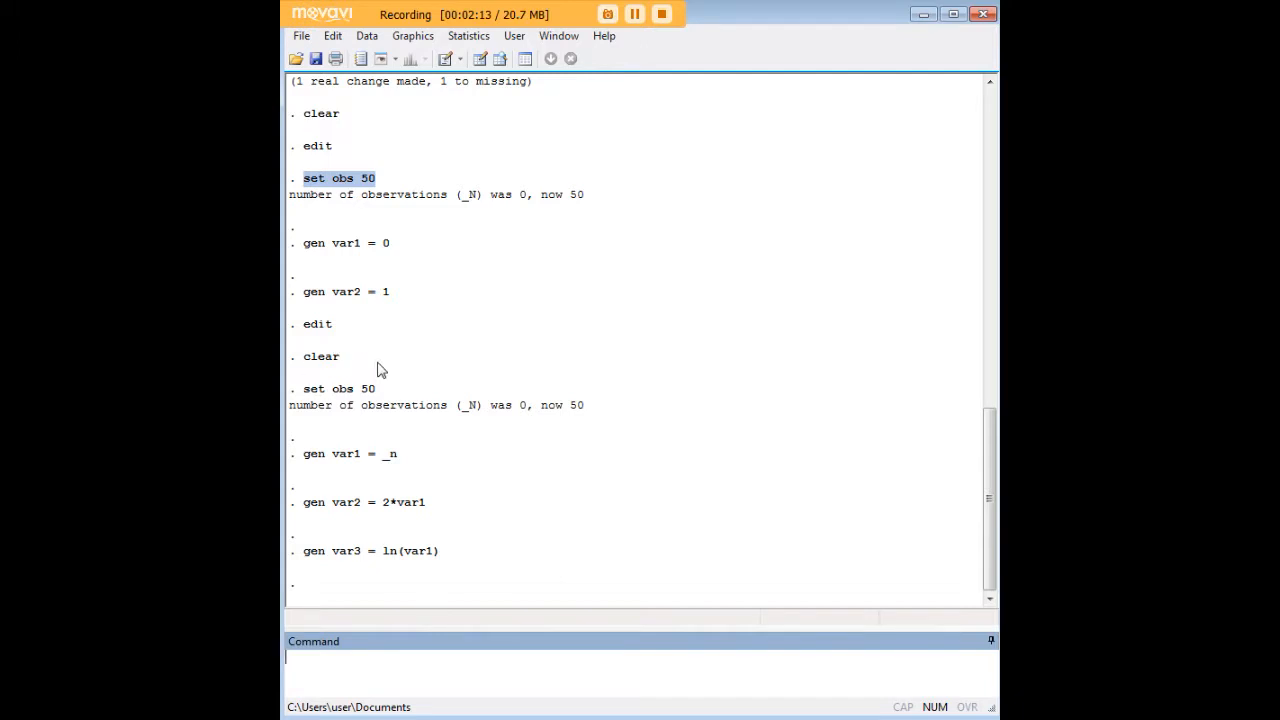
Select a line in the Results window while rebuilding the 50-observation dataset.
left_click(336, 388)
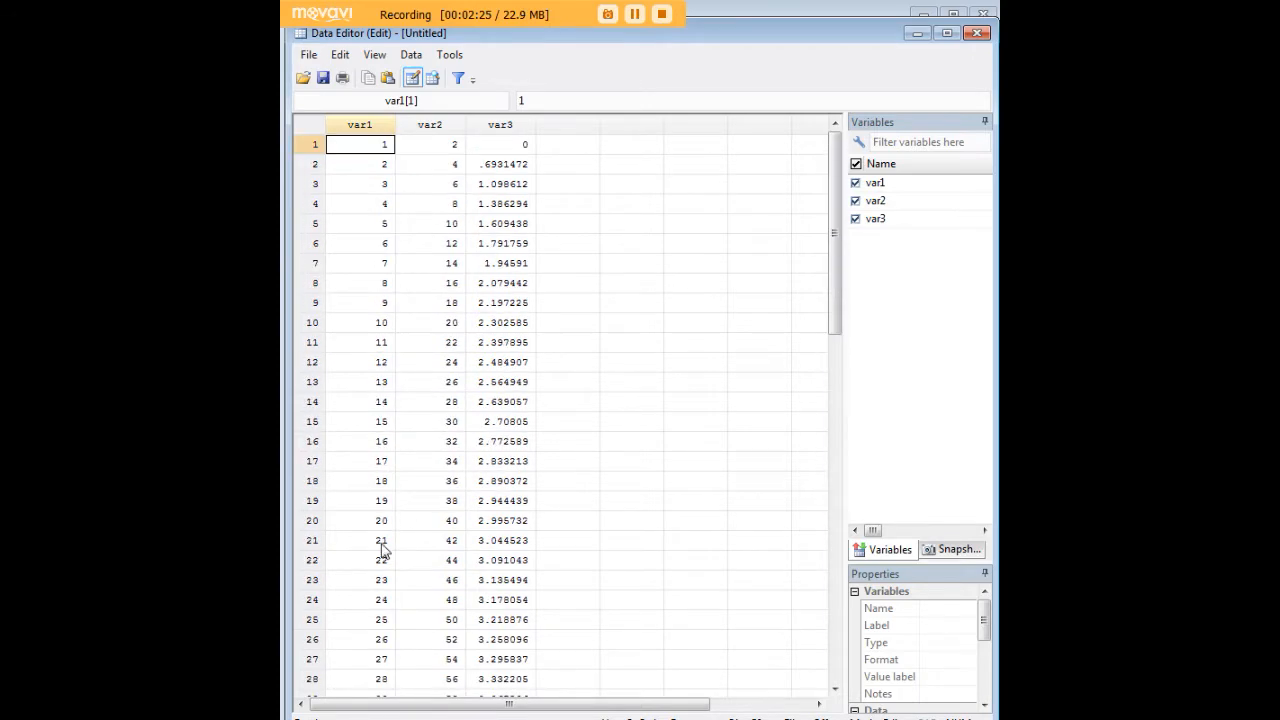
left_click(428, 144)
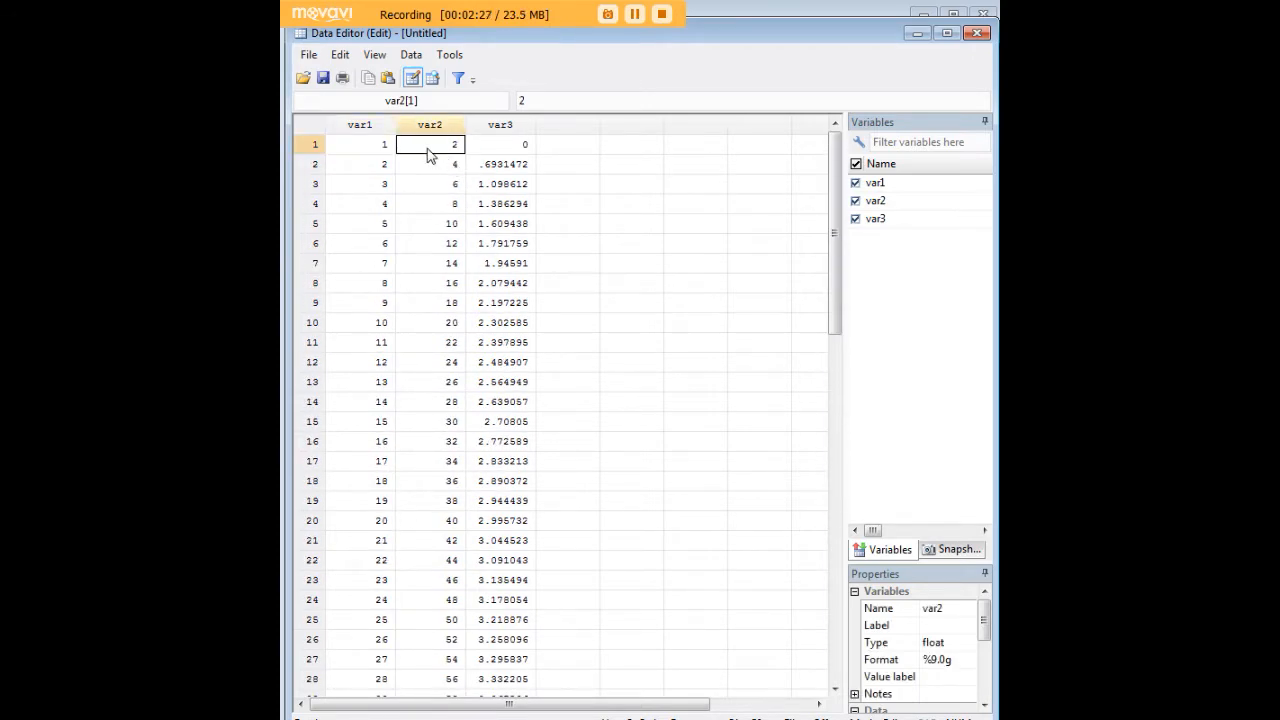
left_click(360, 144)
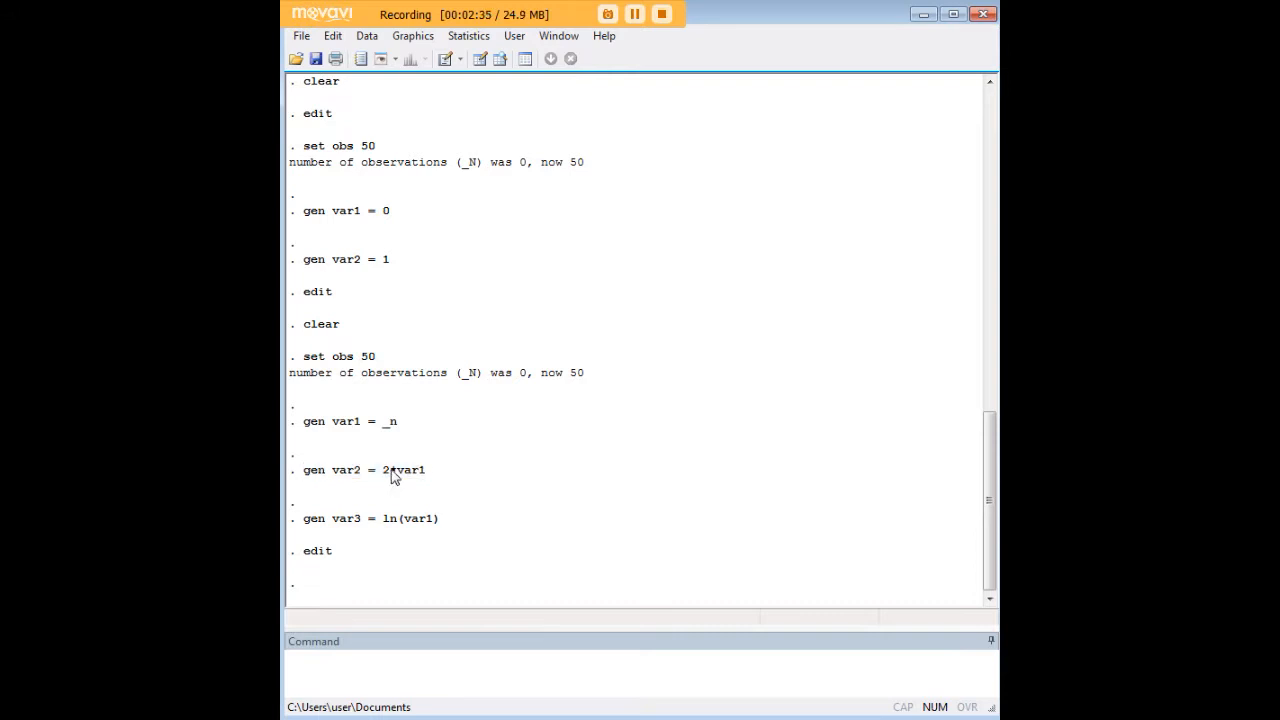
Highlight the 2* in the var2 formula and begin typing 'ed' for the edit command.
double_click(396, 470)
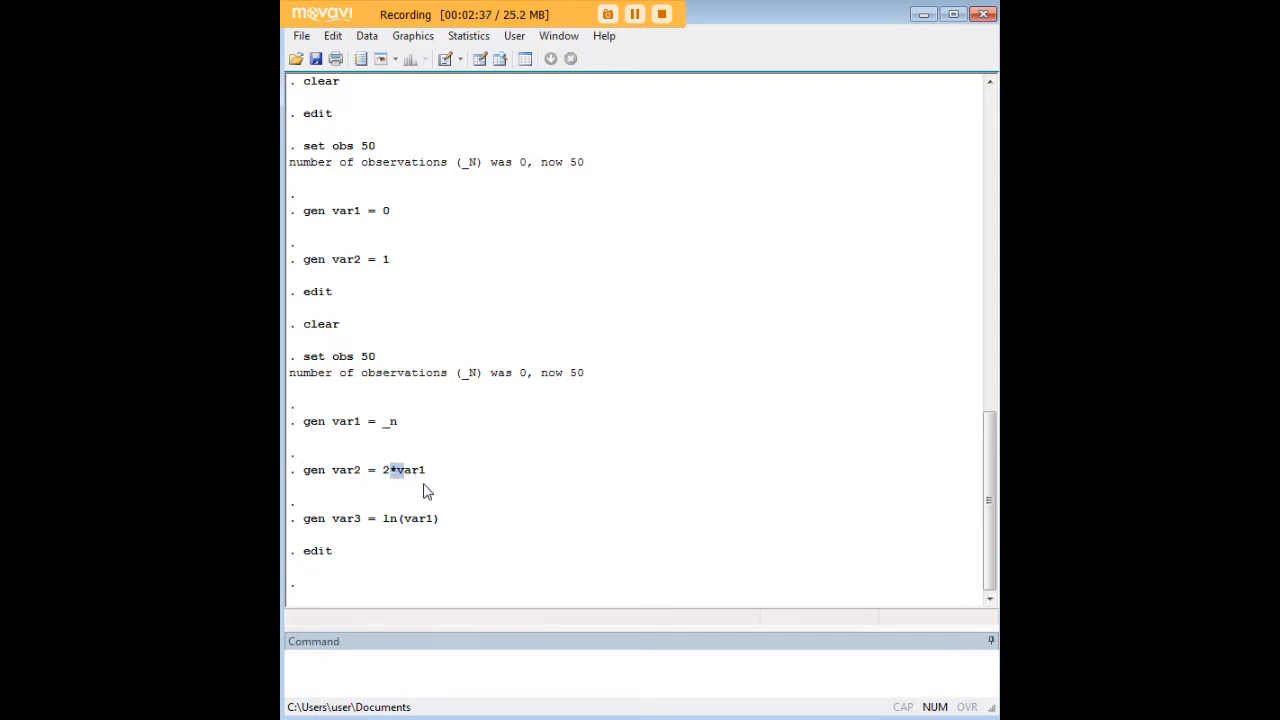
mouse_move(350, 478)
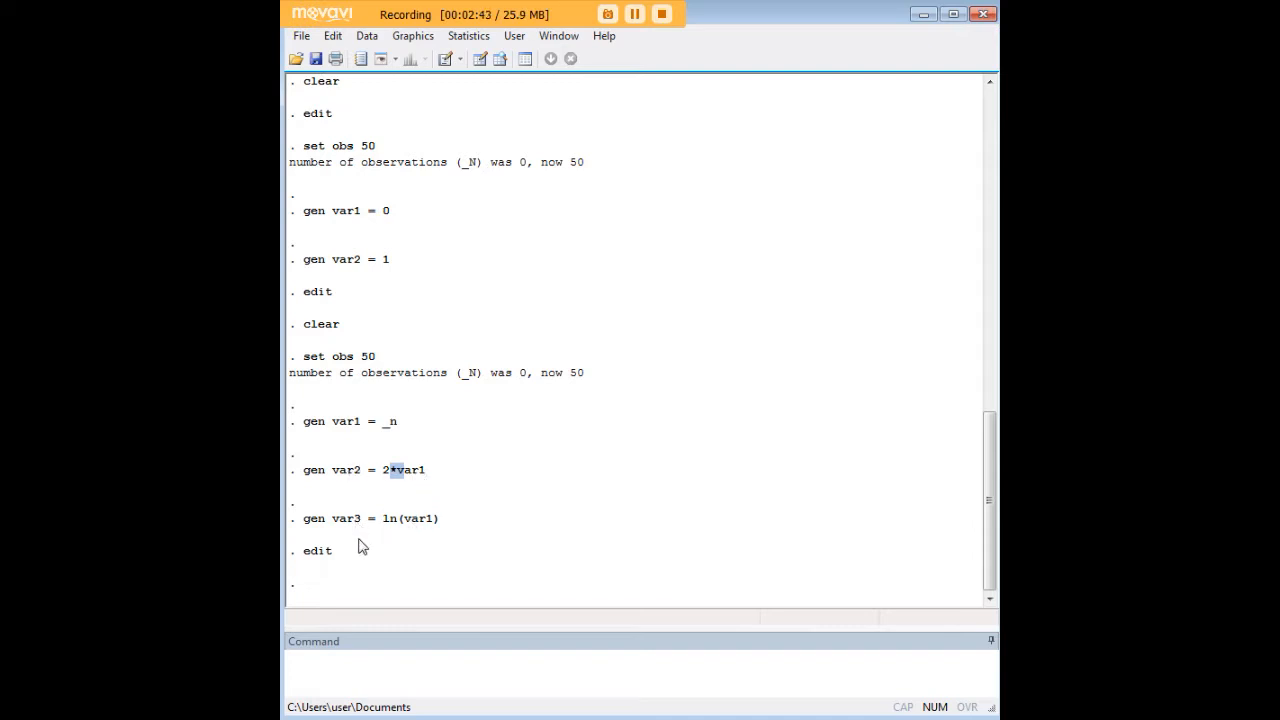
mouse_move(416, 528)
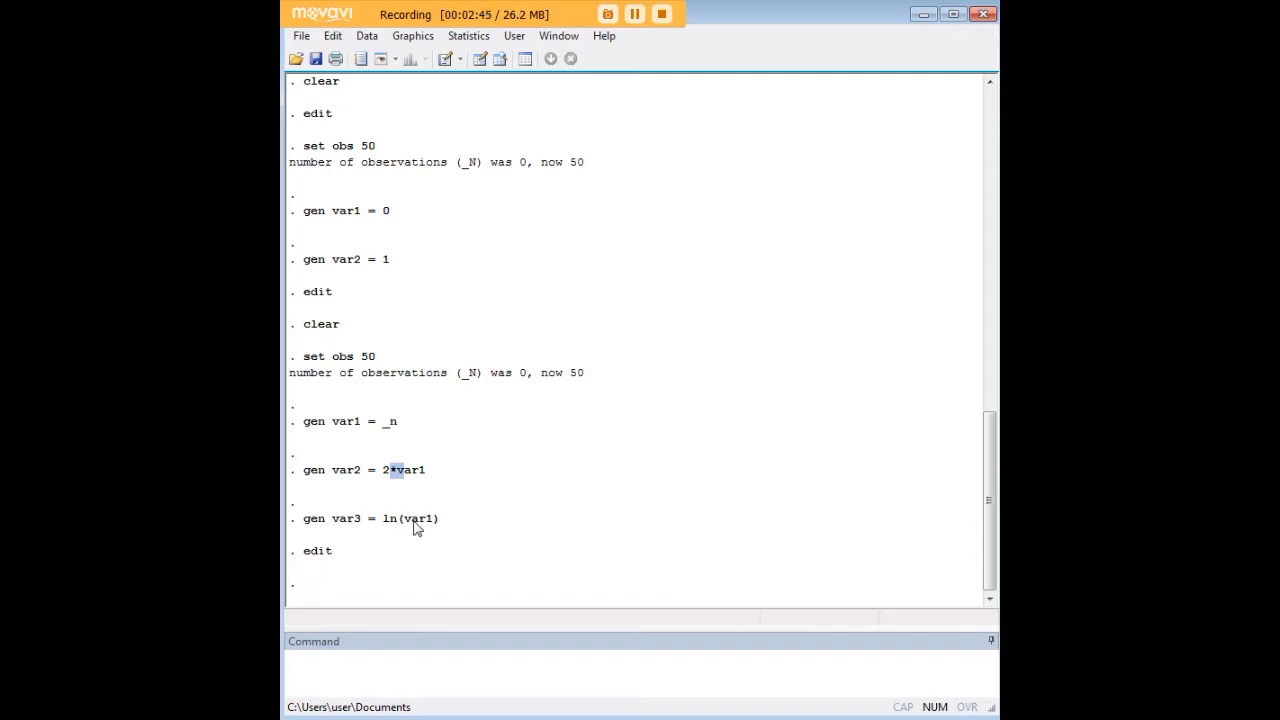
left_click(480, 658)
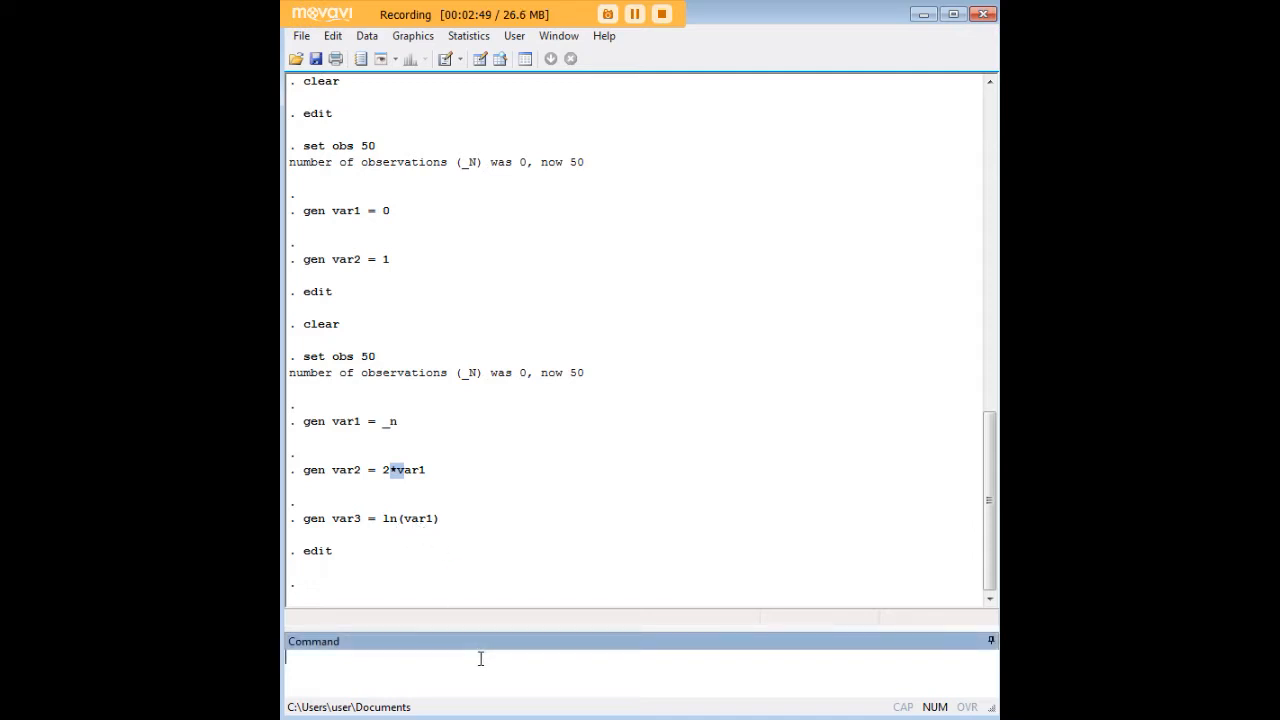
type("ed")
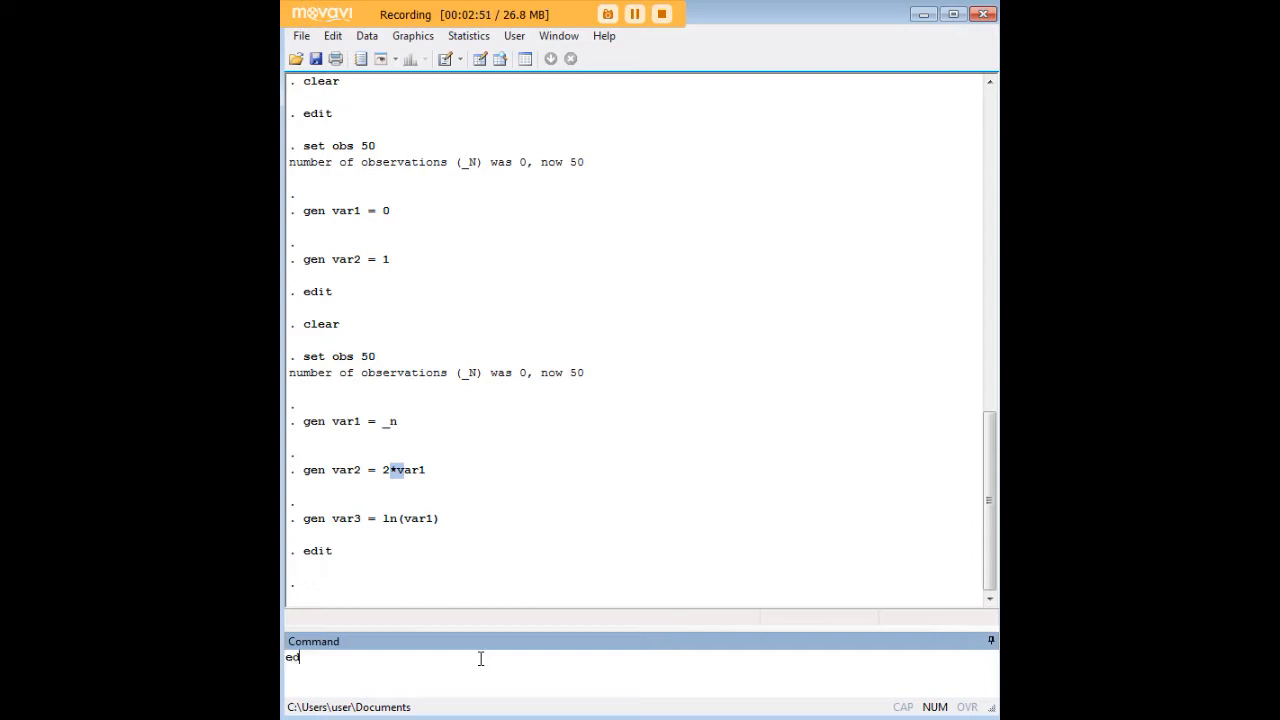